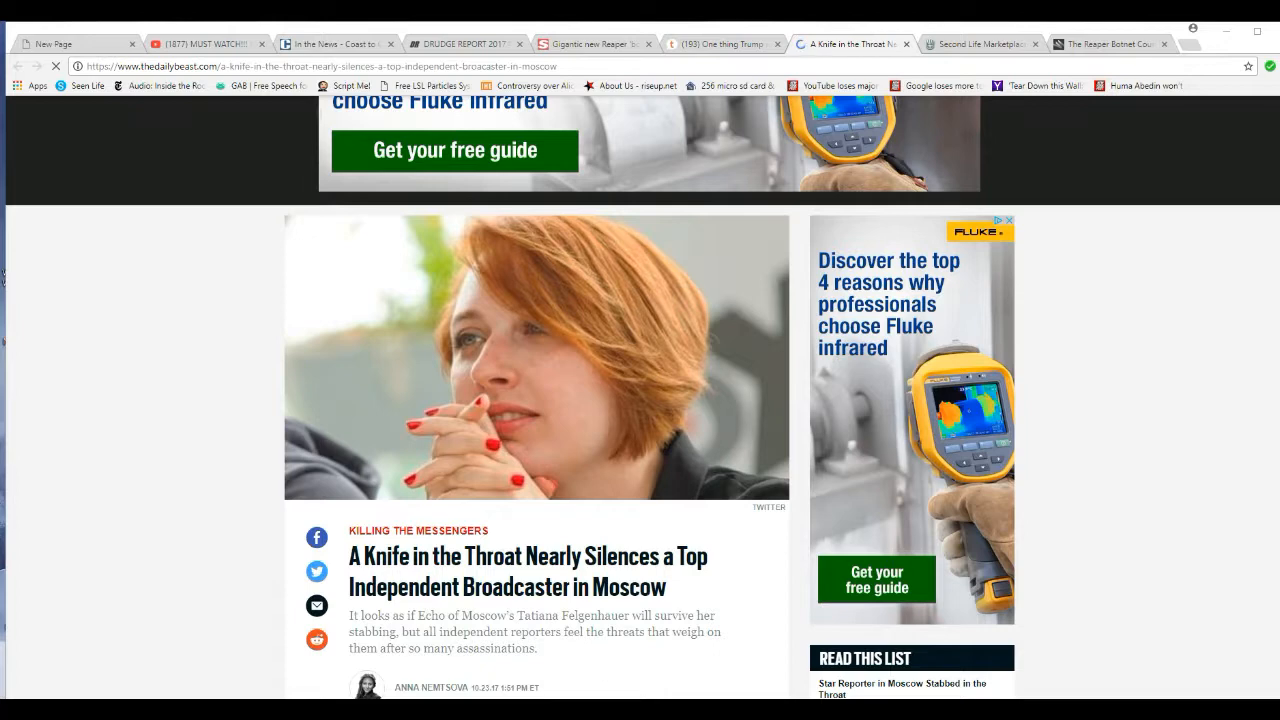
{"action": "scroll", "scroll_direction": "down", "scroll_amount": 3}
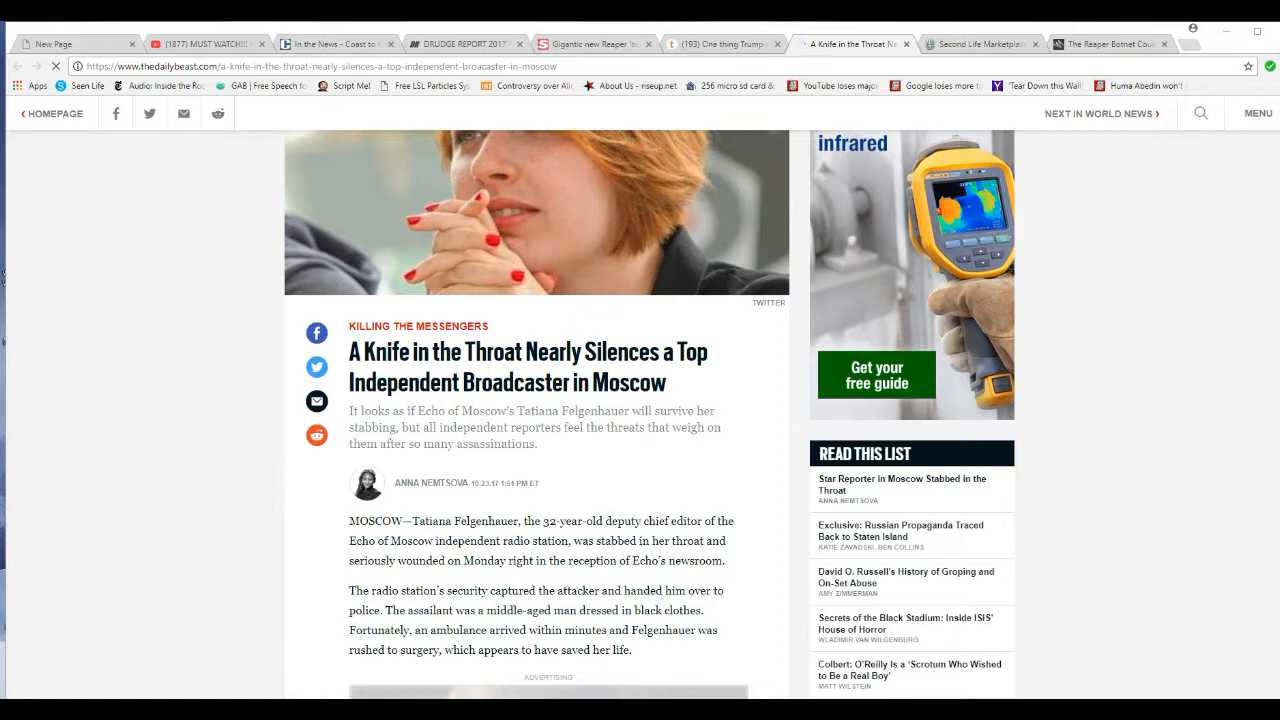
{"action": "scroll", "scroll_direction": "down", "scroll_amount": 3}
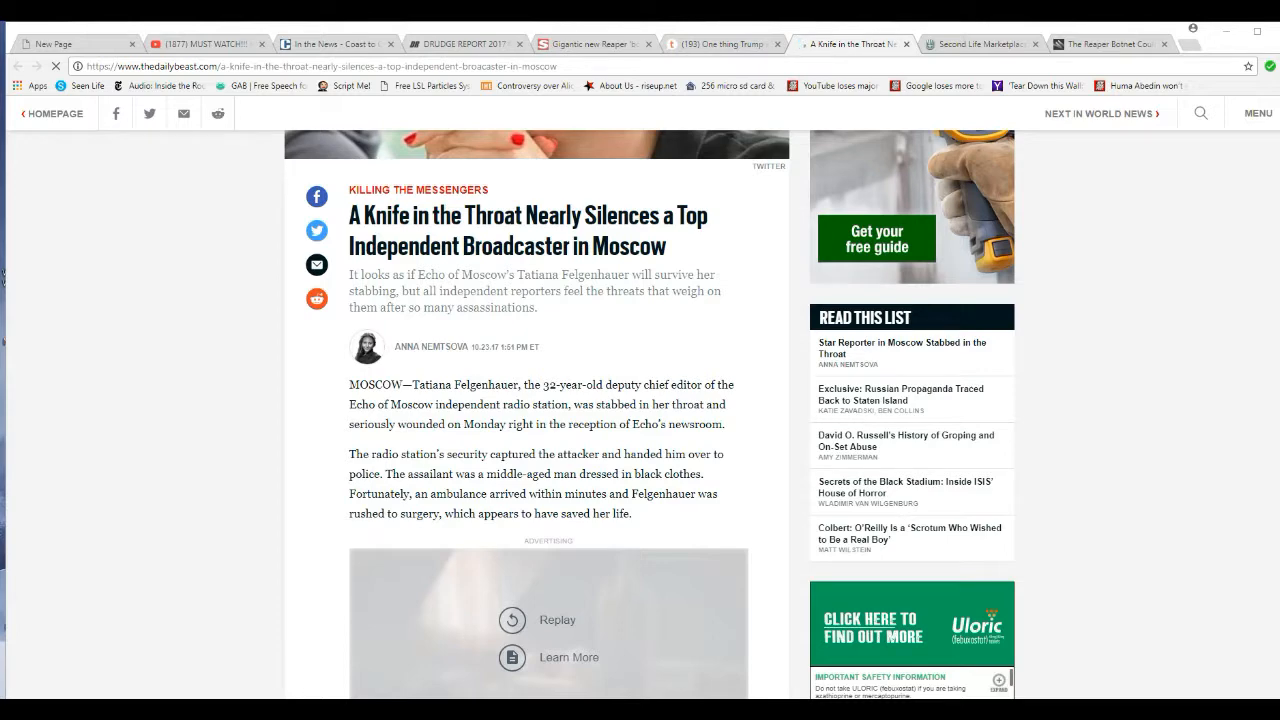
{"action": "scroll", "scroll_direction": "down", "scroll_amount": 3}
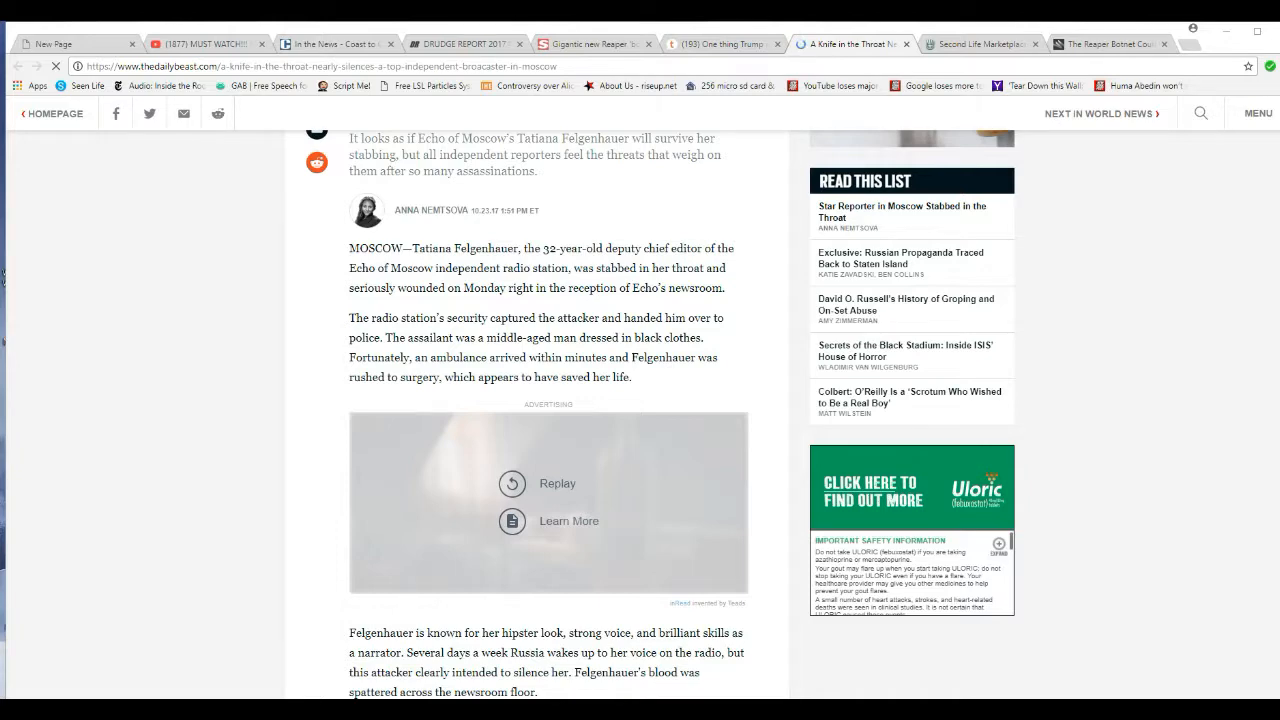
{"action": "scroll", "scroll_direction": "down", "scroll_amount": 3}
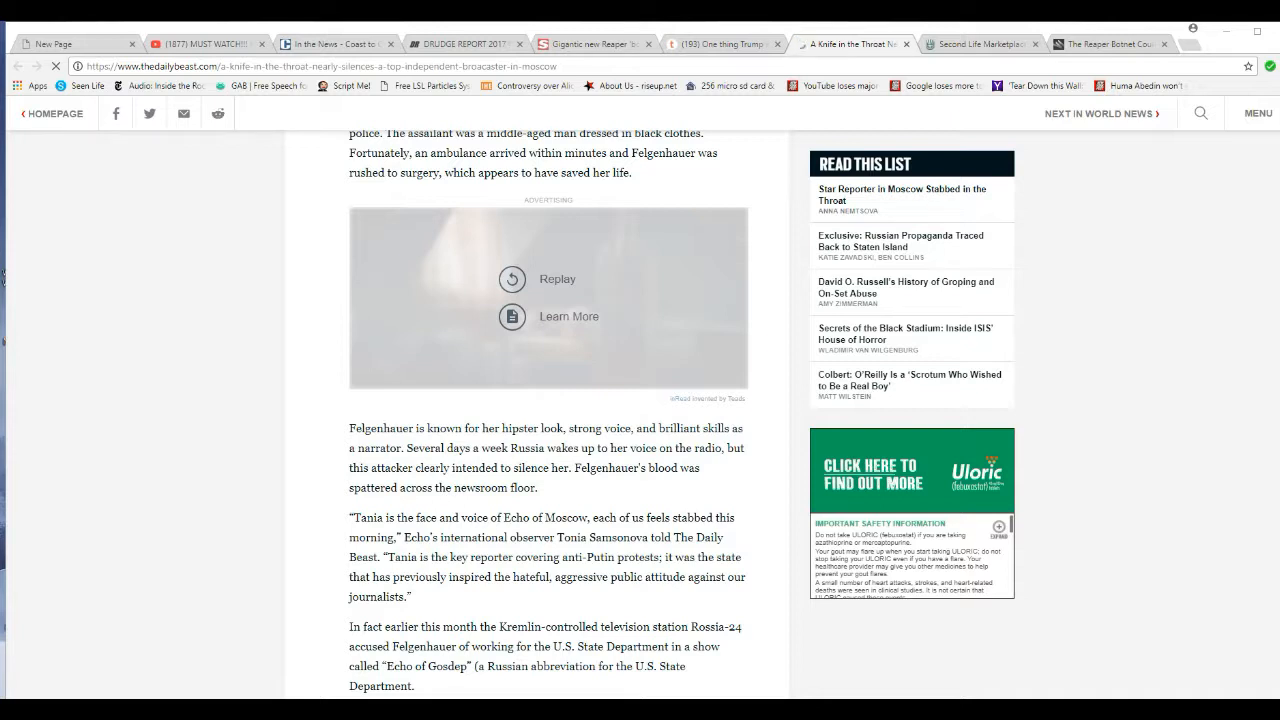
{"action": "scroll", "scroll_direction": "down", "scroll_amount": 3}
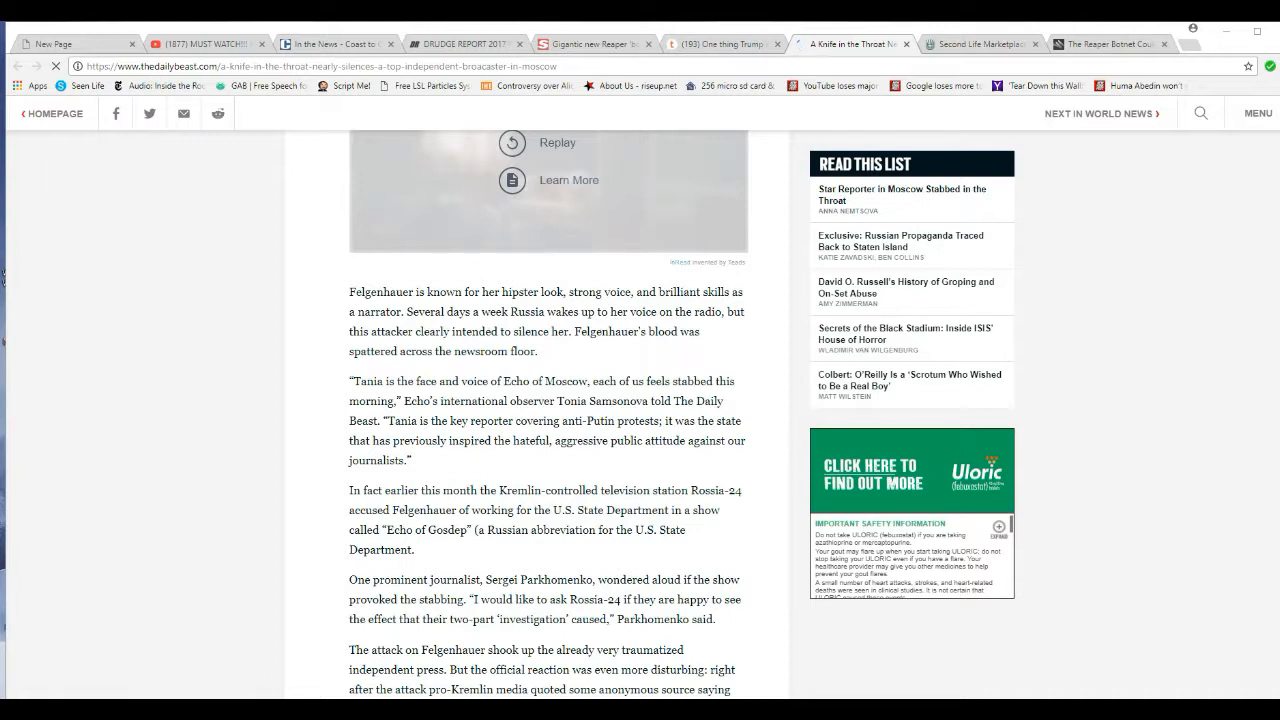
{"action": "scroll", "scroll_direction": "down", "scroll_amount": 3}
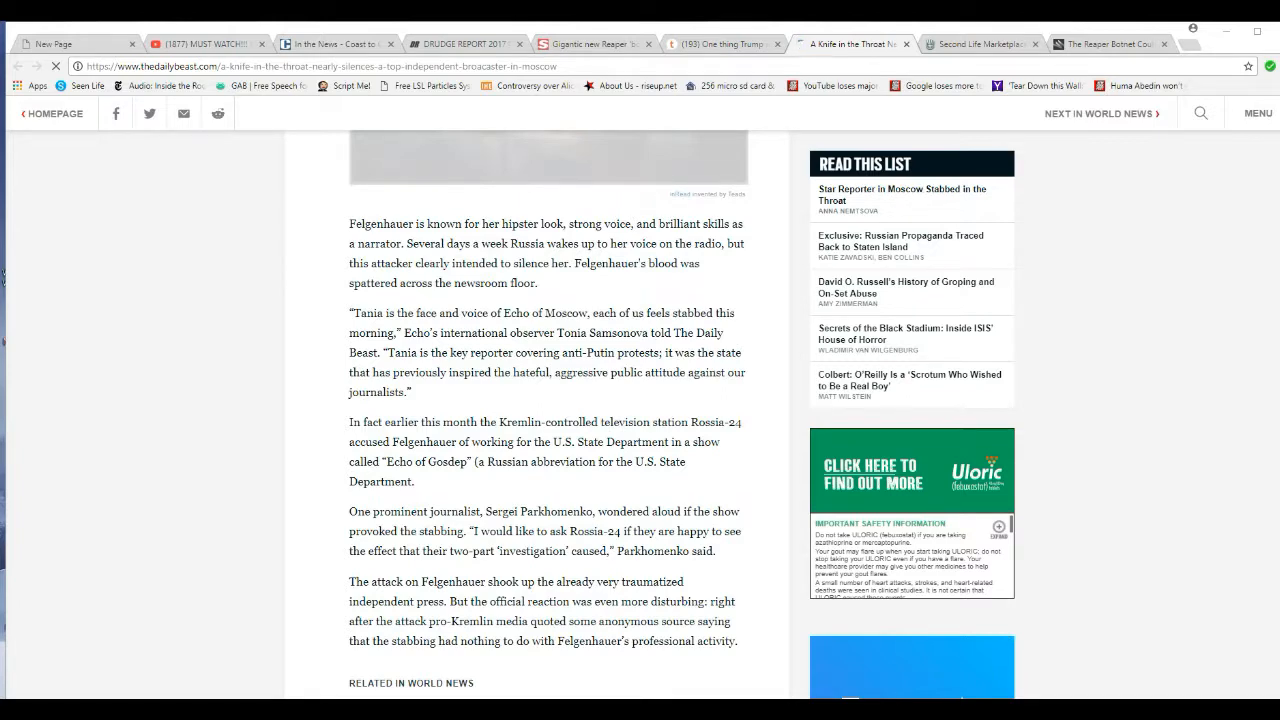
{"action": "scroll", "scroll_direction": "down", "scroll_amount": 3}
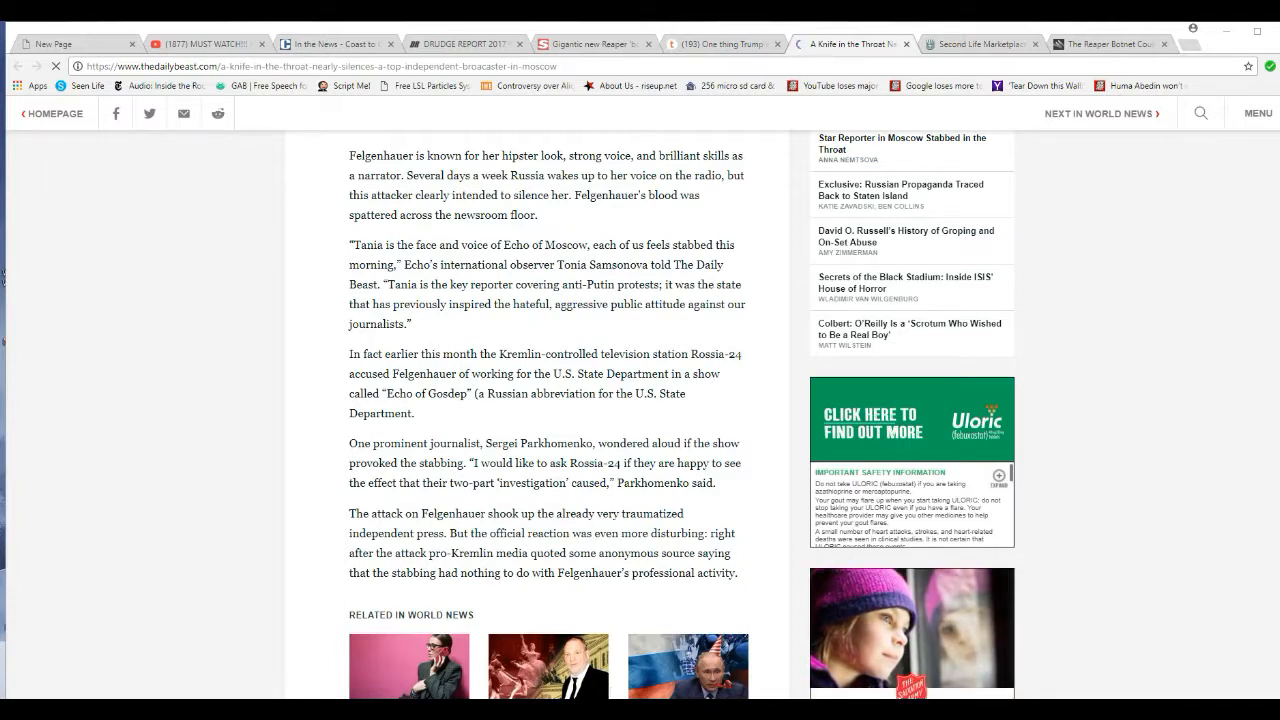
{"action": "scroll", "scroll_direction": "up", "scroll_amount": 3}
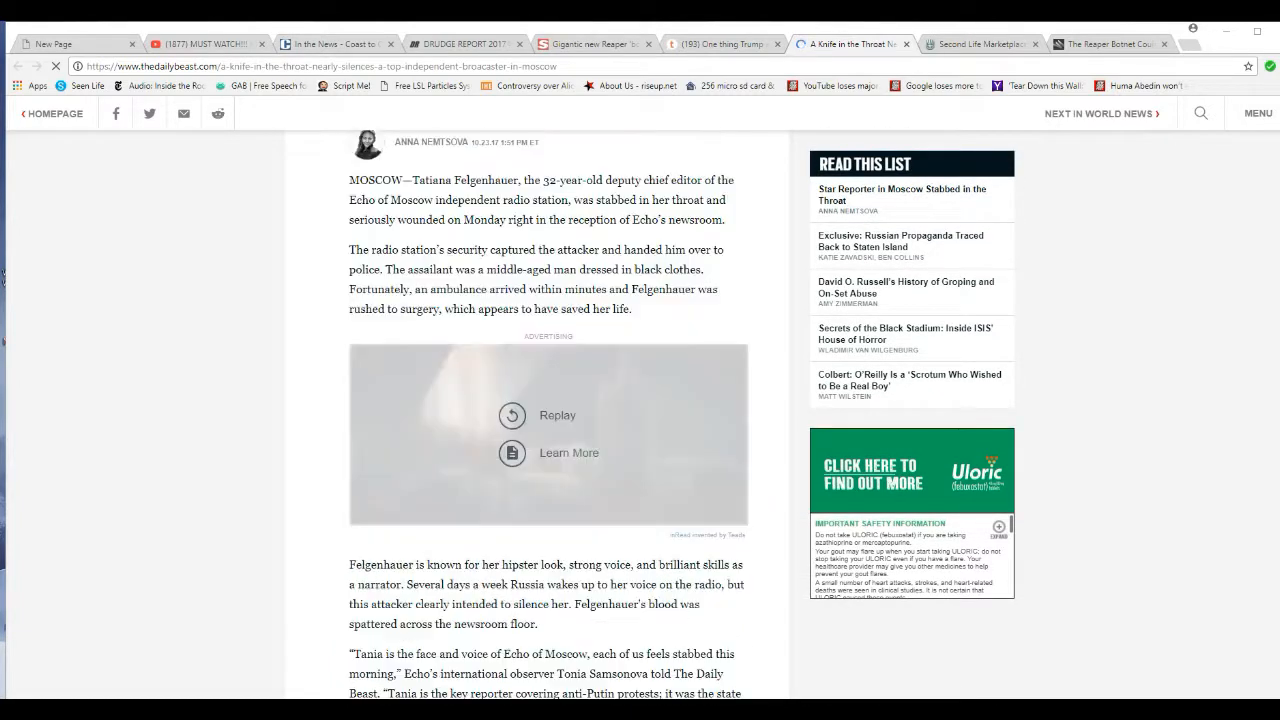
{"action": "scroll", "scroll_direction": "up", "scroll_amount": 3}
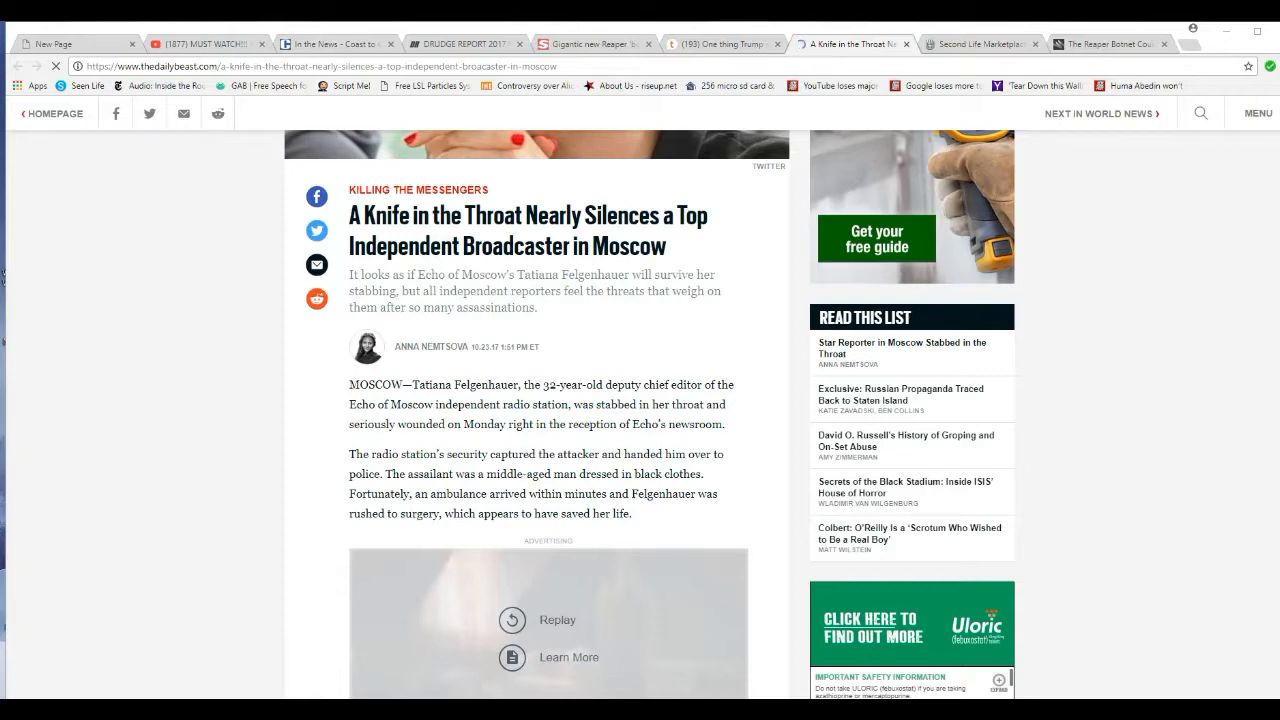
{"action": "scroll", "scroll_direction": "up", "scroll_amount": 3}
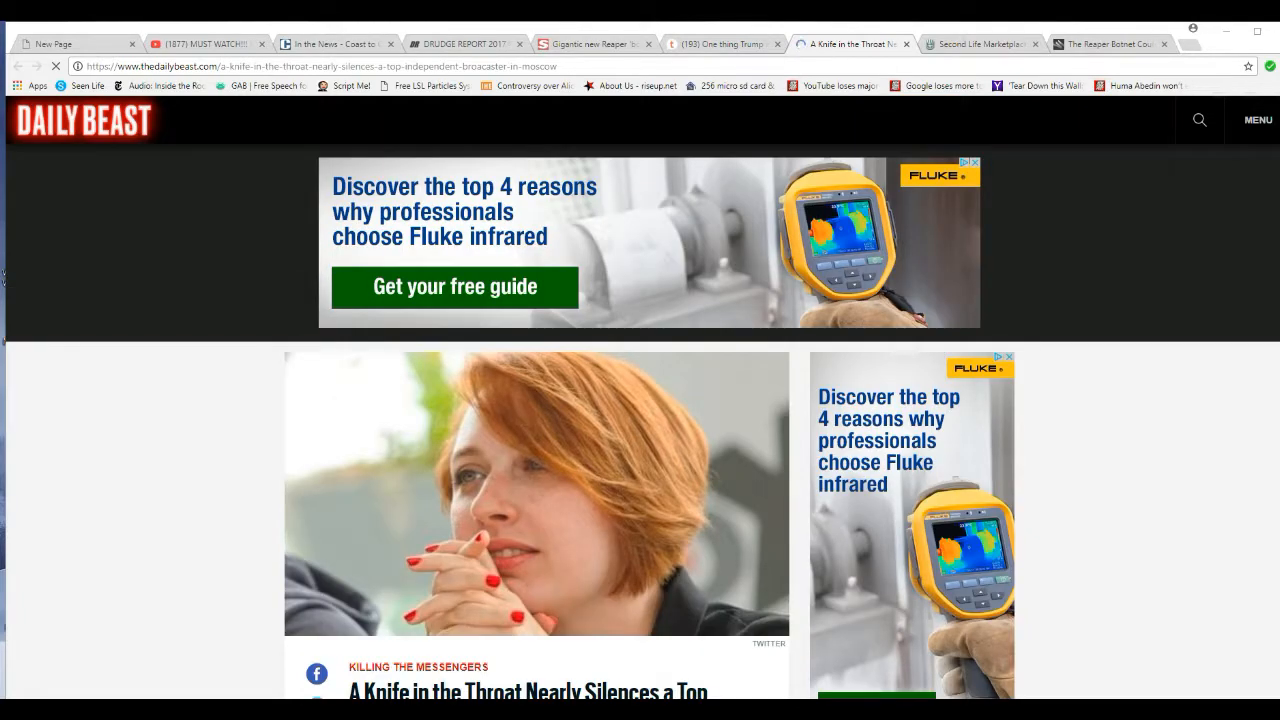
{"action": "scroll", "scroll_direction": "down", "scroll_amount": 3}
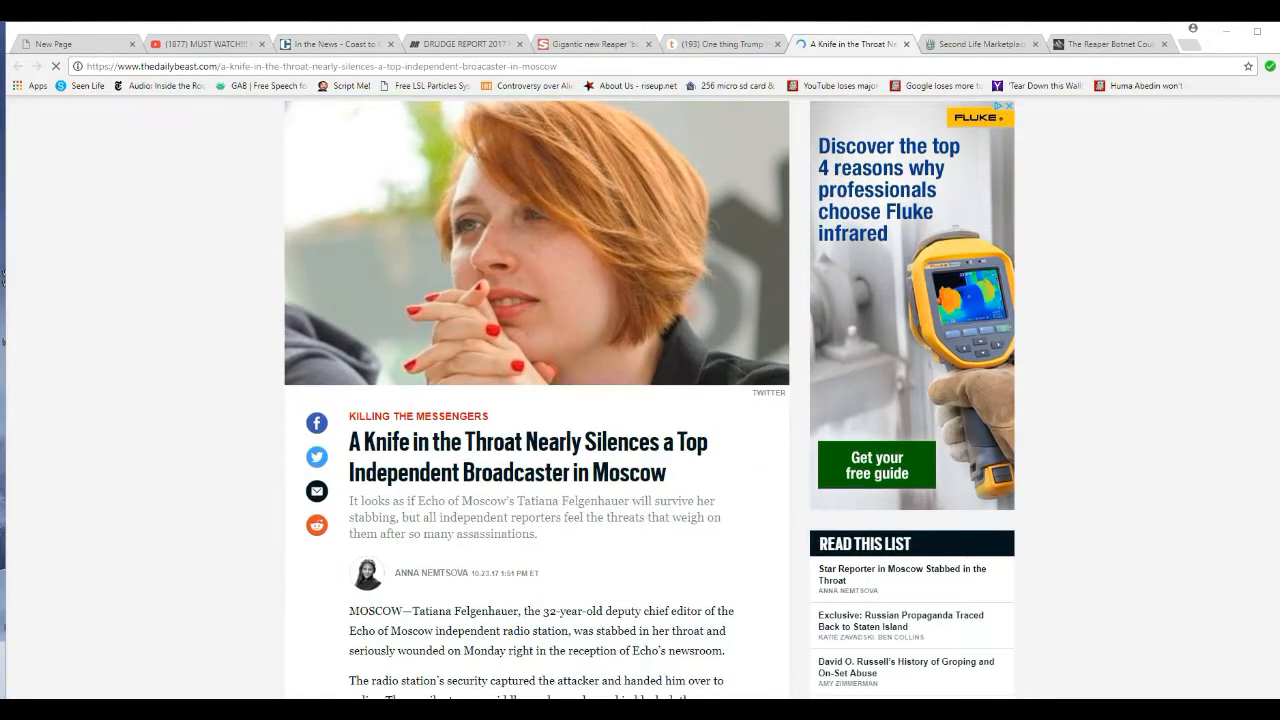
{"action": "scroll", "scroll_direction": "down", "scroll_amount": 3}
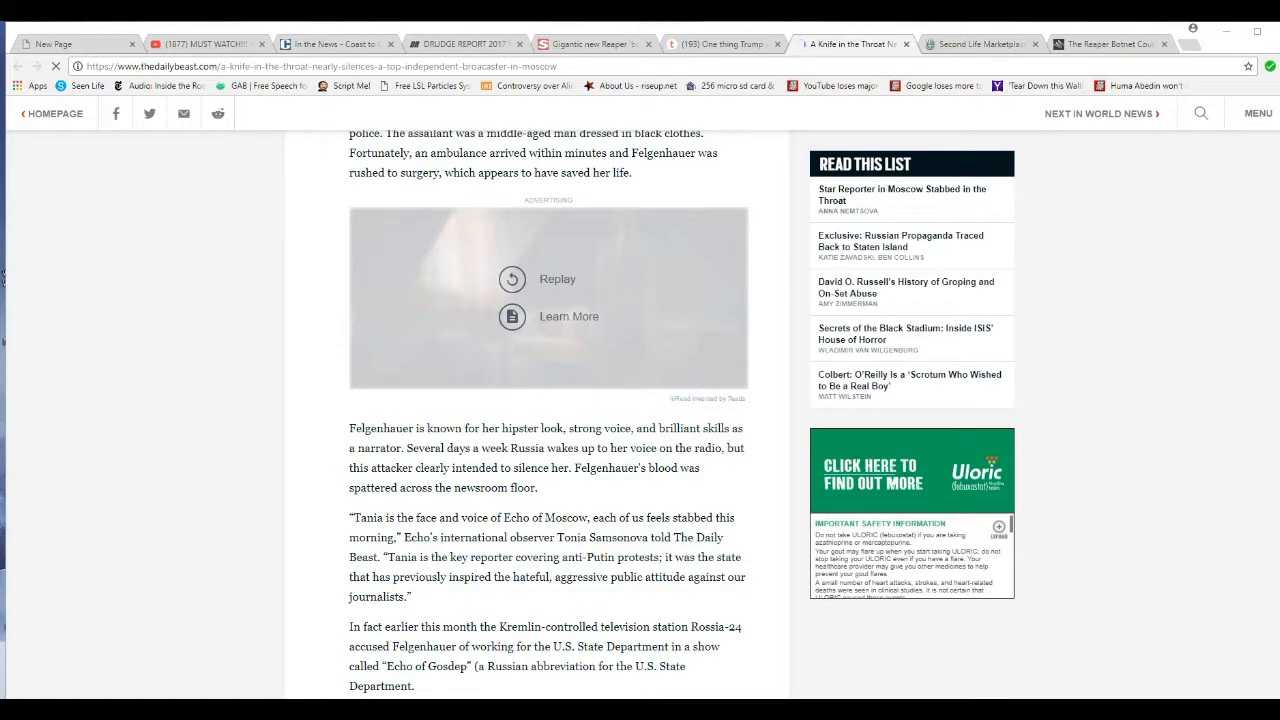
{"action": "scroll", "scroll_direction": "down", "scroll_amount": 3}
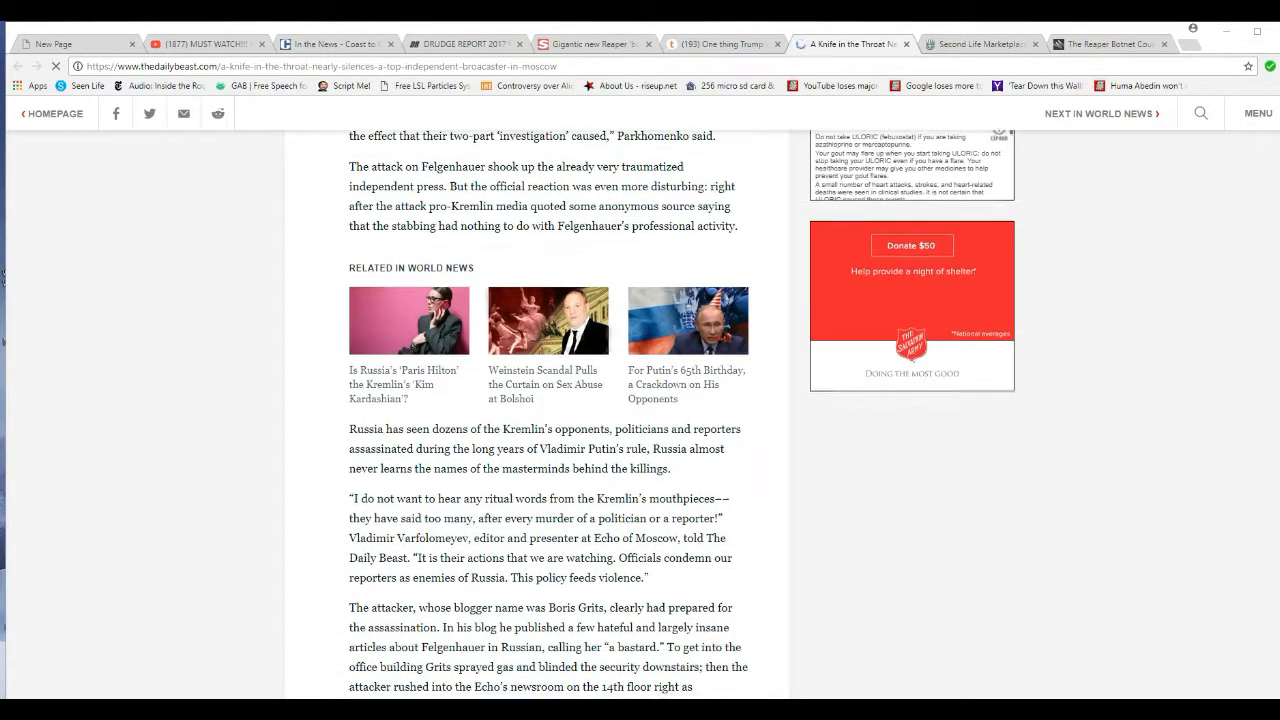
{"action": "scroll", "scroll_direction": "down", "scroll_amount": 3}
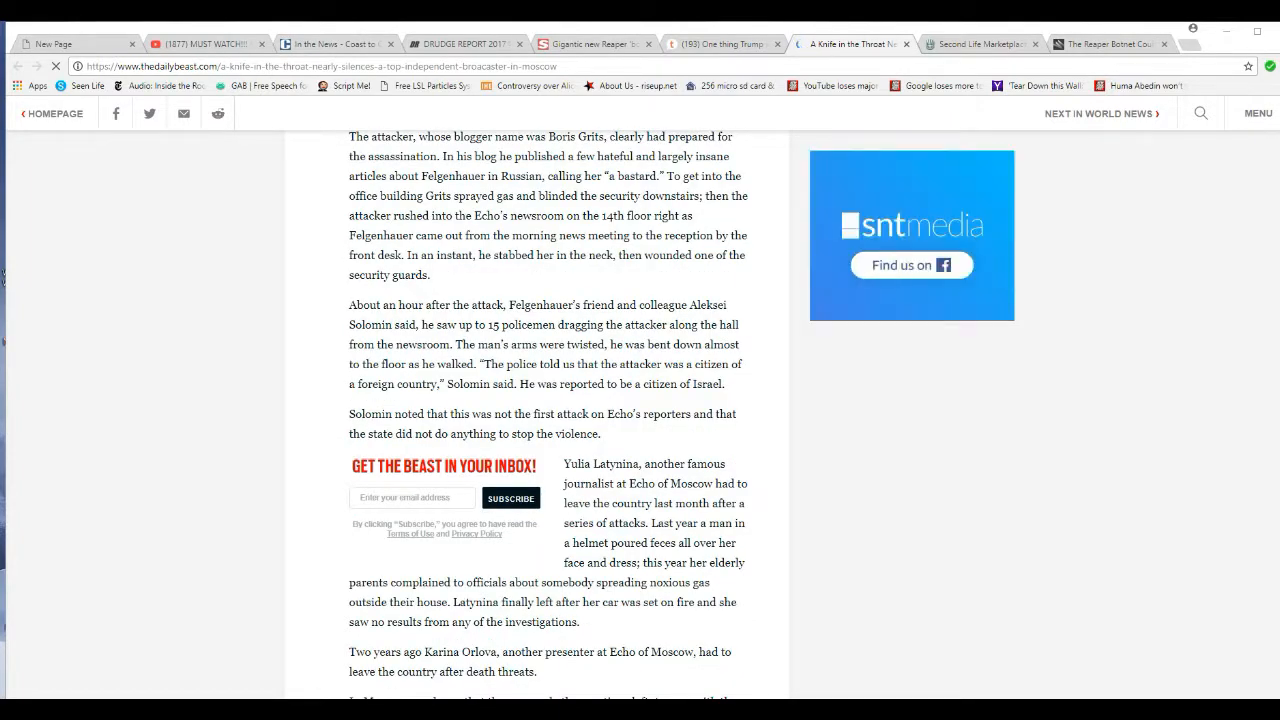
{"action": "scroll", "scroll_direction": "up", "scroll_amount": 3}
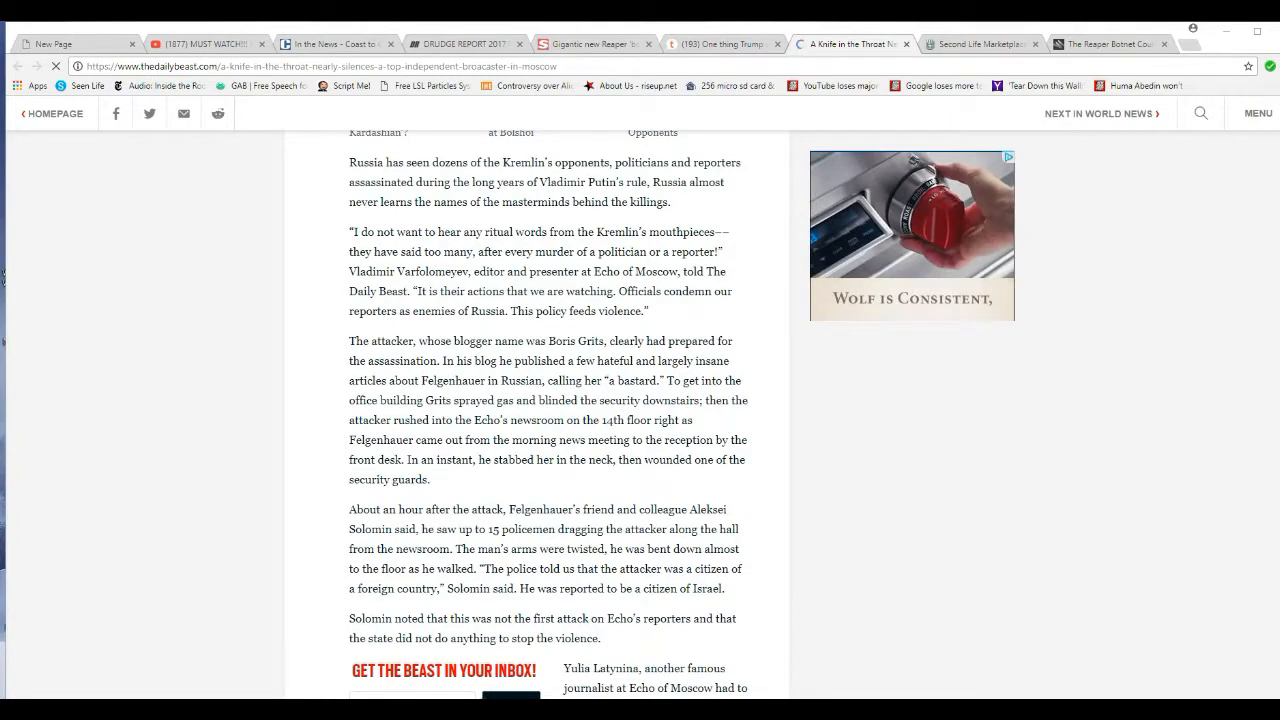
{"action": "scroll", "scroll_direction": "up", "scroll_amount": 3}
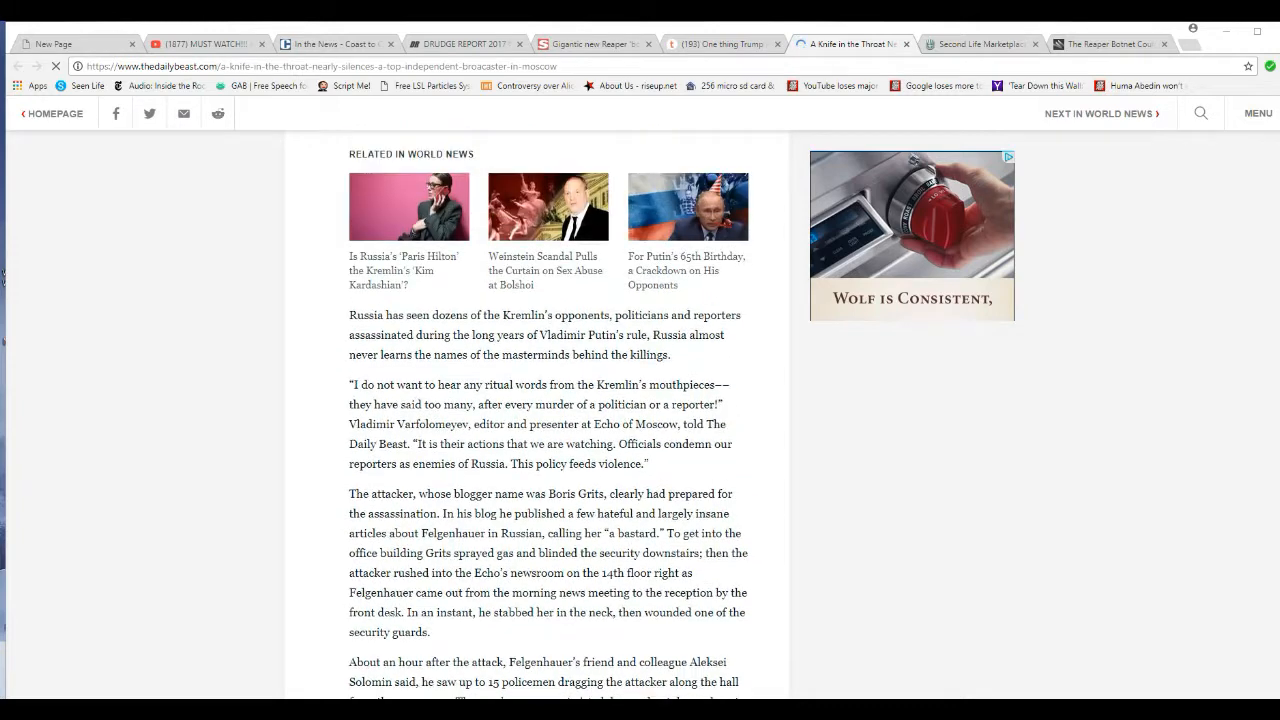
{"action": "scroll", "scroll_direction": "up", "scroll_amount": 3}
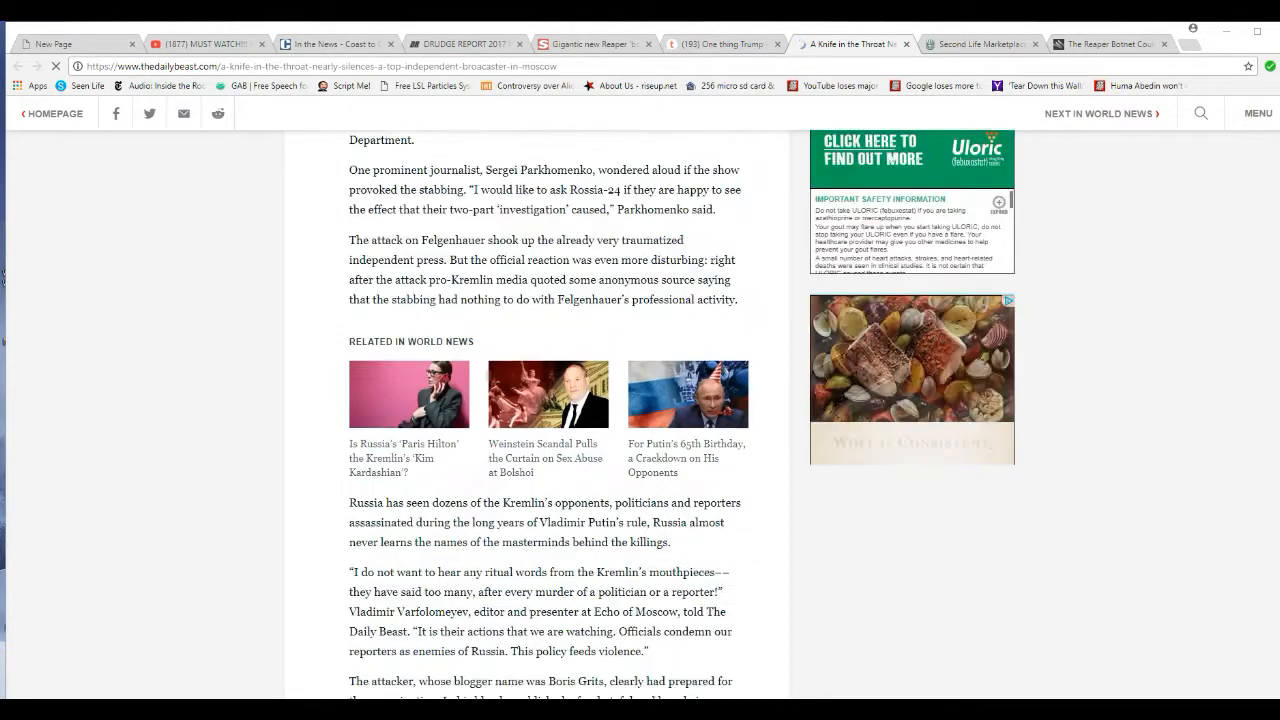
{"action": "scroll", "scroll_direction": "up", "scroll_amount": 3}
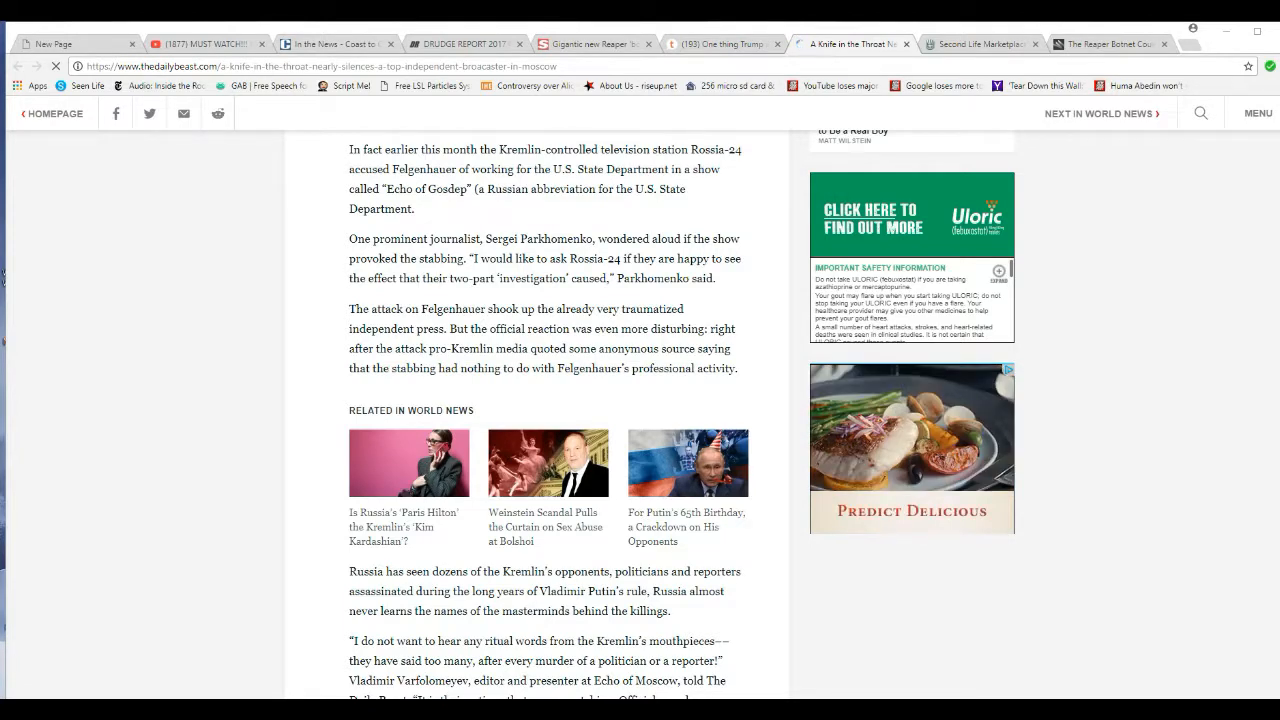
{"action": "scroll", "scroll_direction": "up", "scroll_amount": 3}
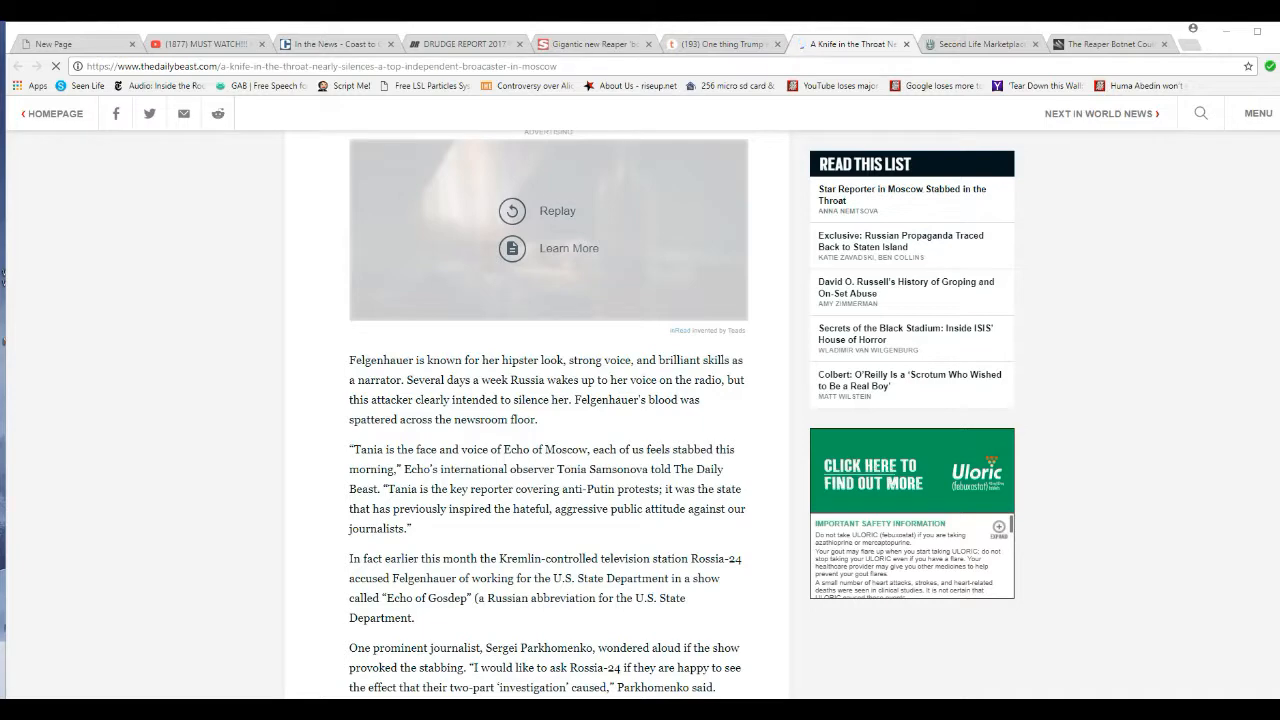
{"action": "scroll", "scroll_direction": "up", "scroll_amount": 3}
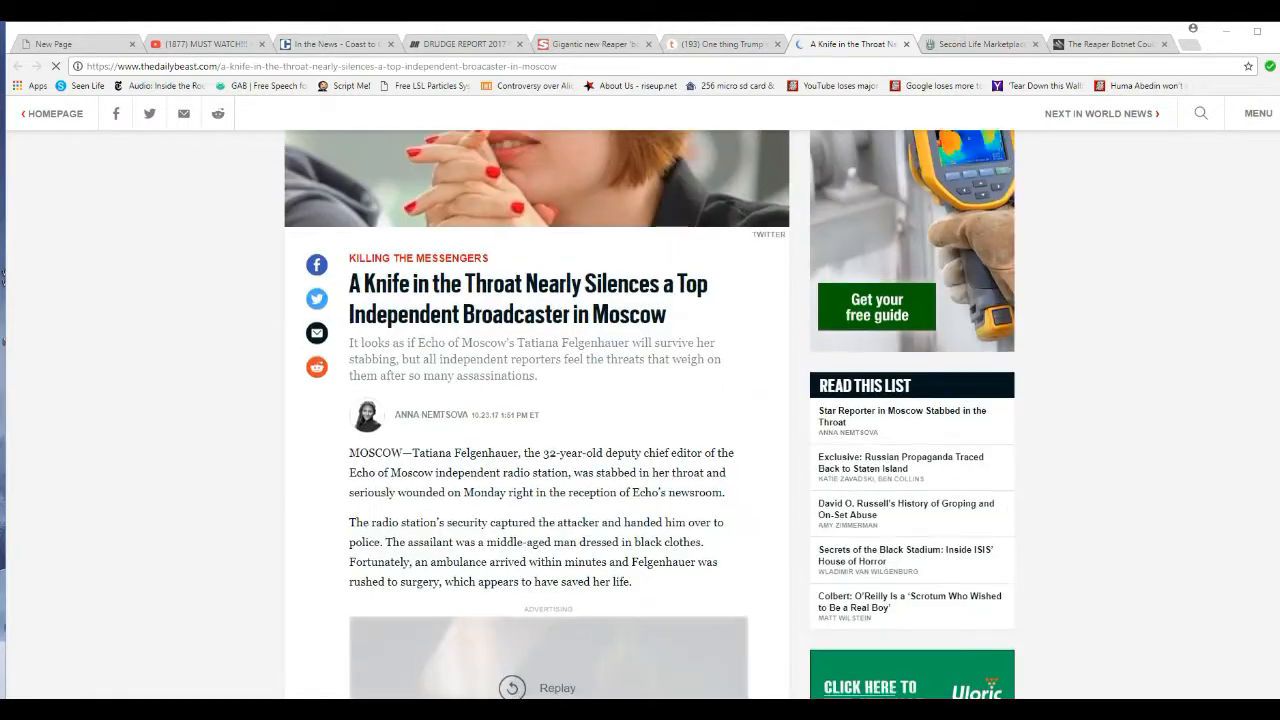
{"action": "scroll", "scroll_direction": "up", "scroll_amount": 3}
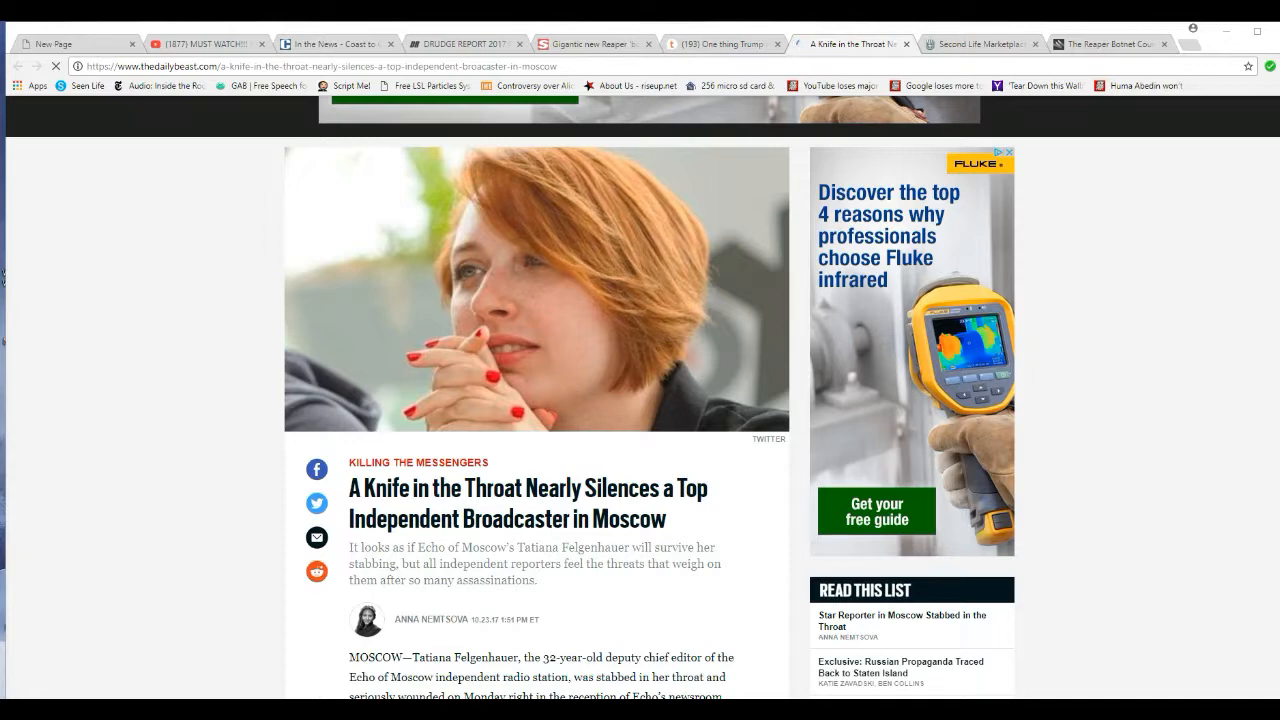
{"action": "scroll", "scroll_direction": "up", "scroll_amount": 3}
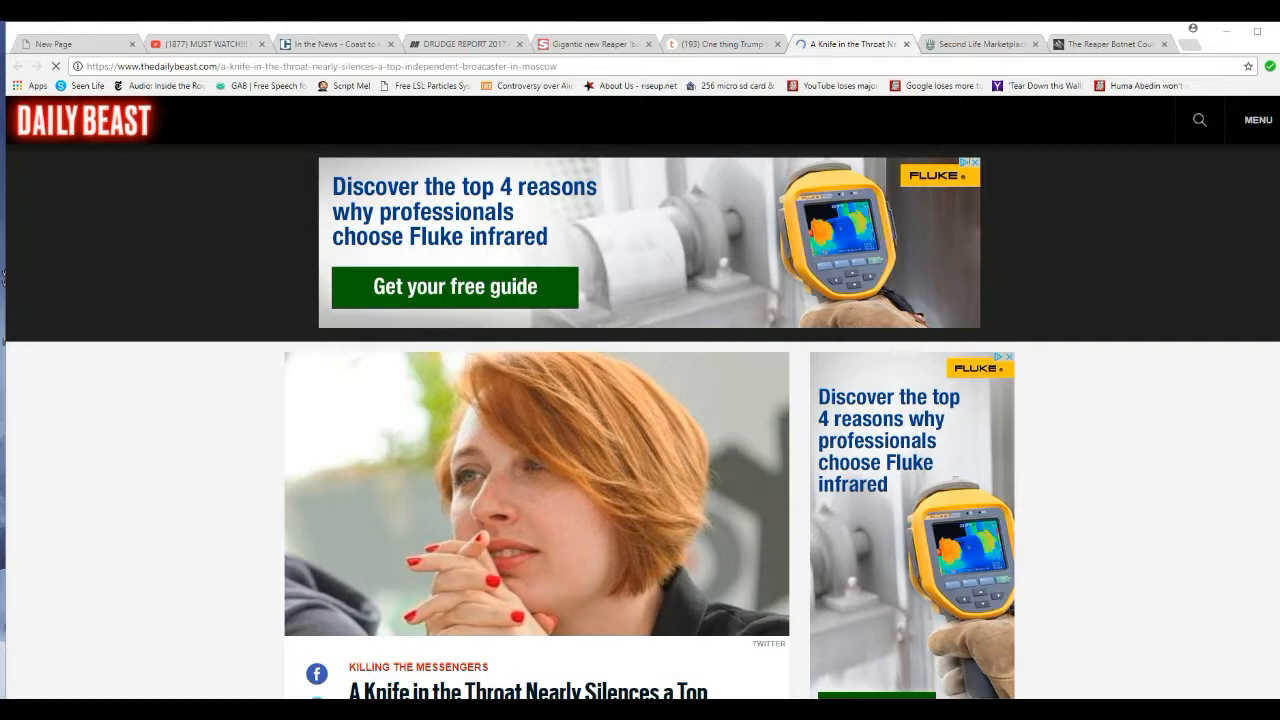
{"action": "scroll", "scroll_direction": "down", "scroll_amount": 3}
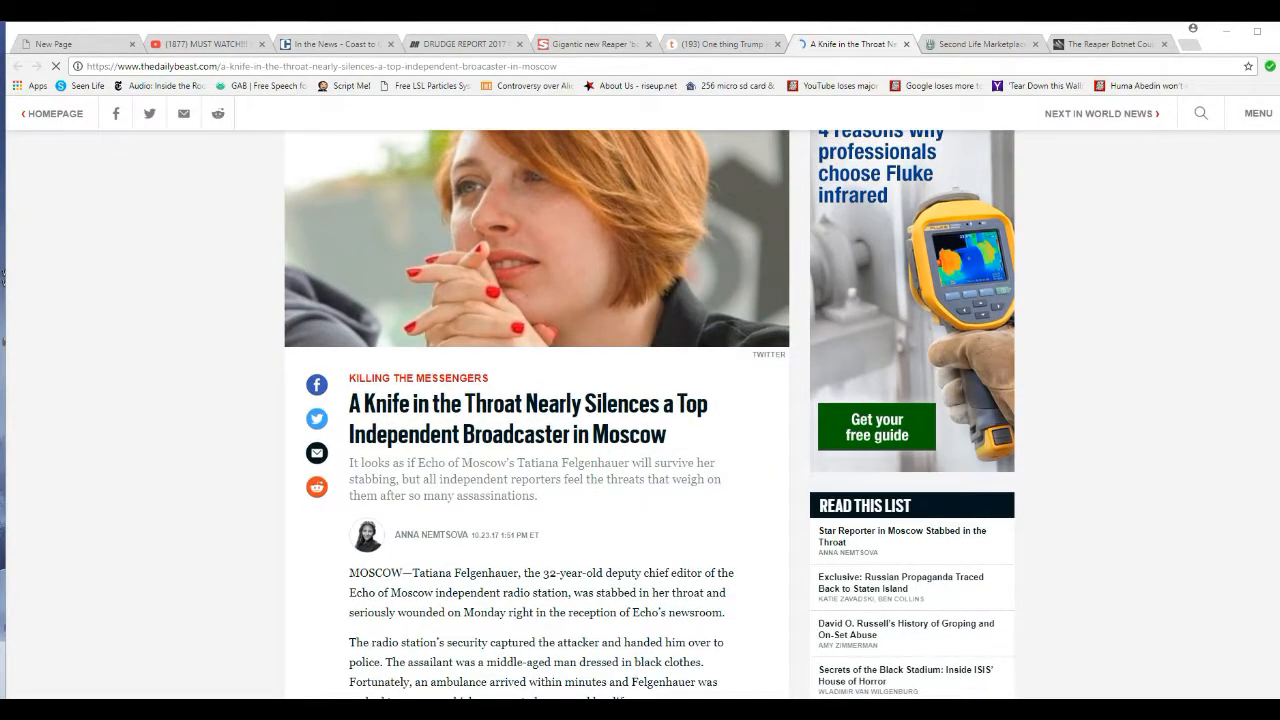
{"action": "scroll", "scroll_direction": "down", "scroll_amount": 3}
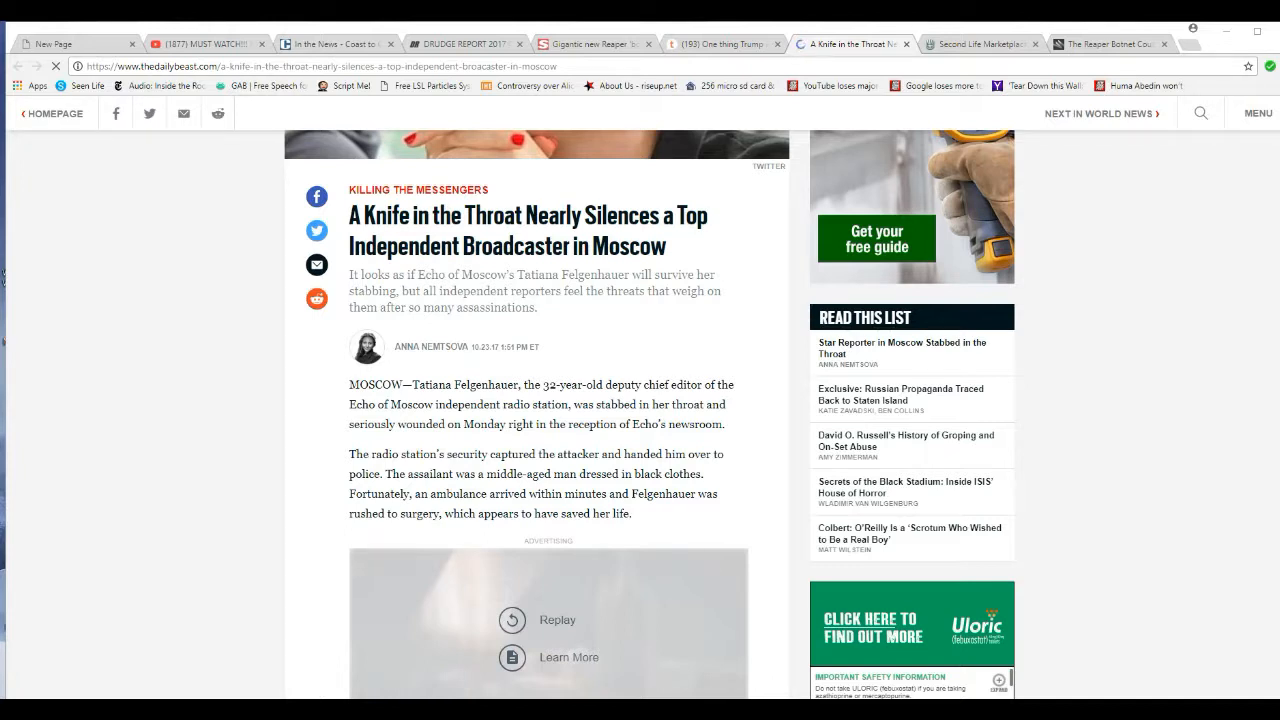
{"action": "scroll", "scroll_direction": "up", "scroll_amount": 3}
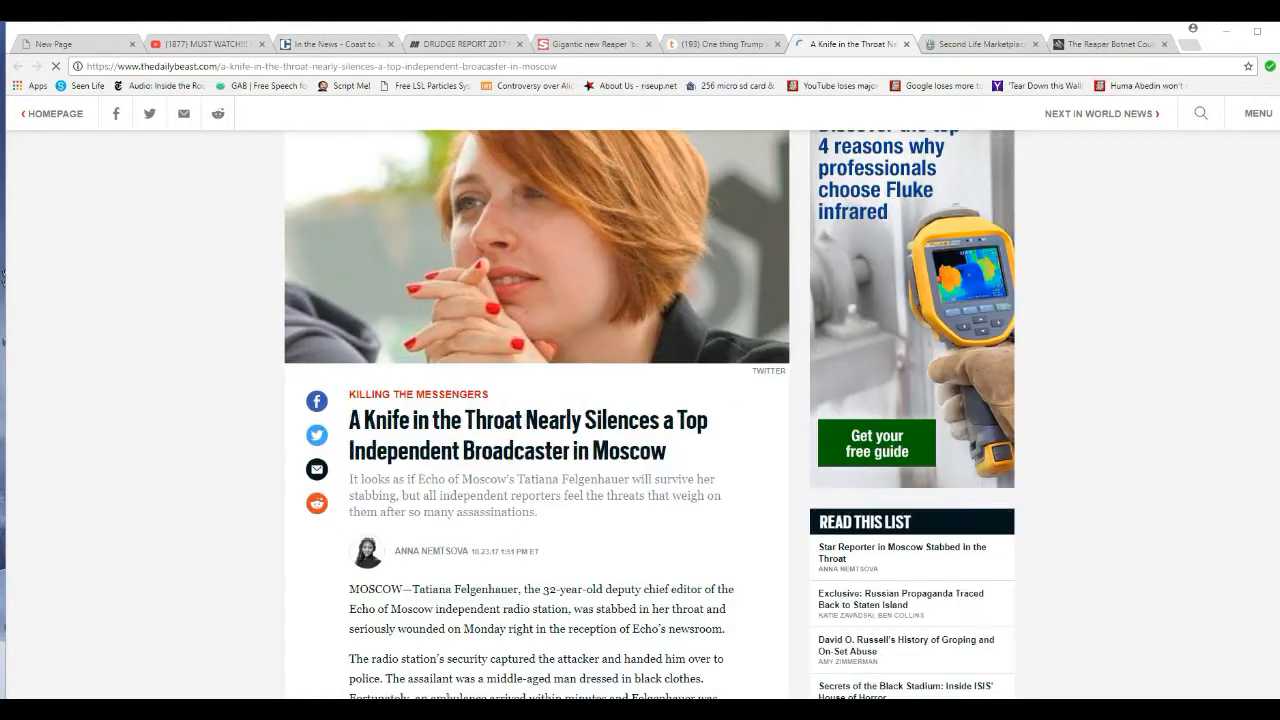
{"action": "scroll", "scroll_direction": "down", "scroll_amount": 3}
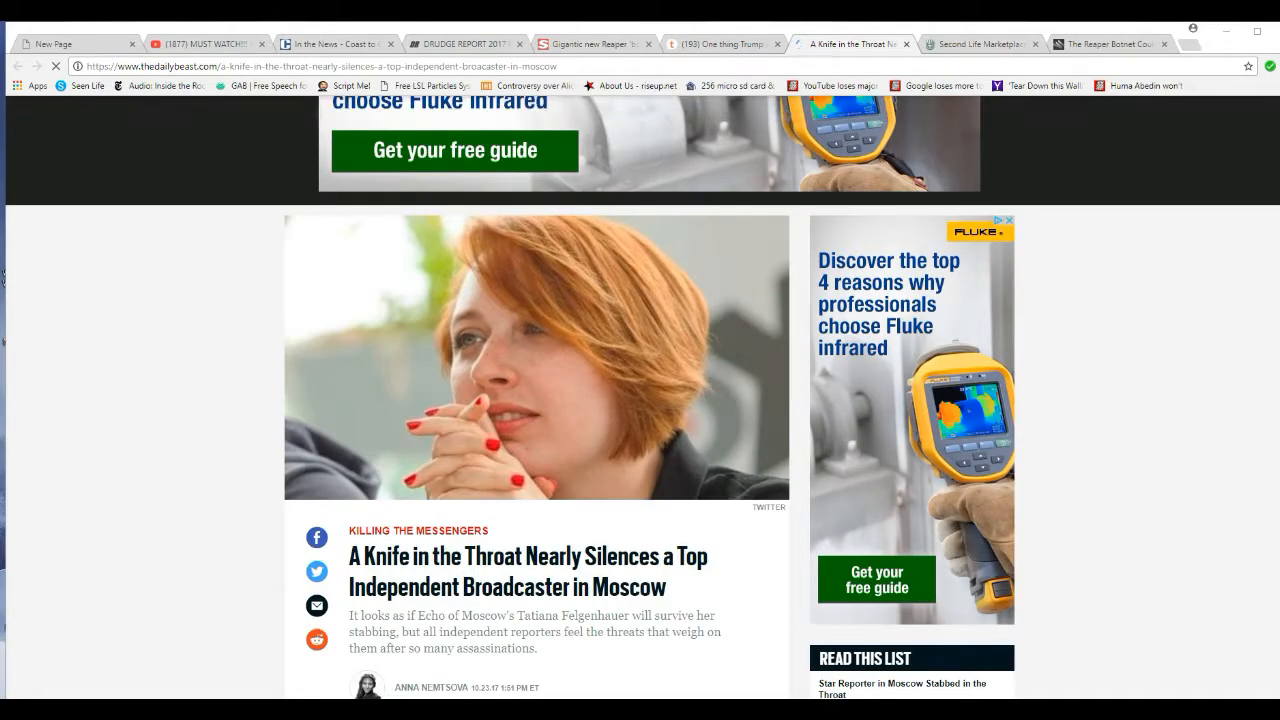
{"action": "scroll", "scroll_direction": "down", "scroll_amount": 3}
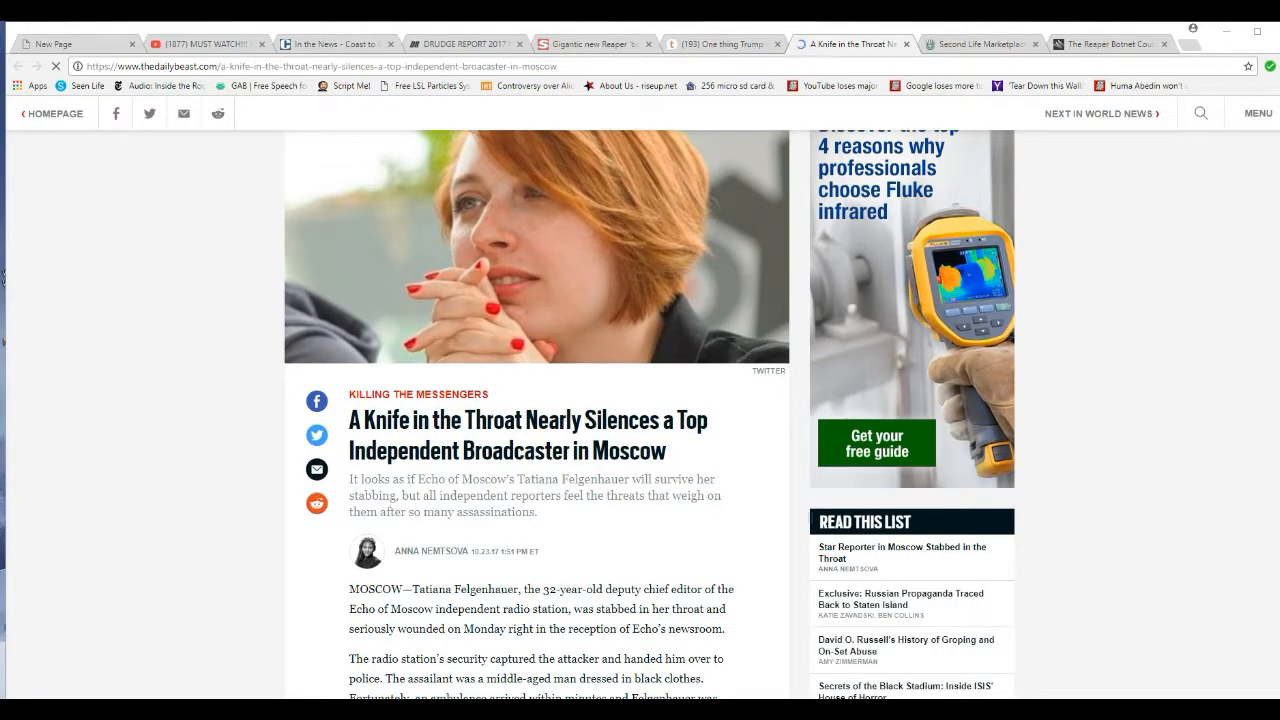
{"action": "scroll", "scroll_direction": "down", "scroll_amount": 3}
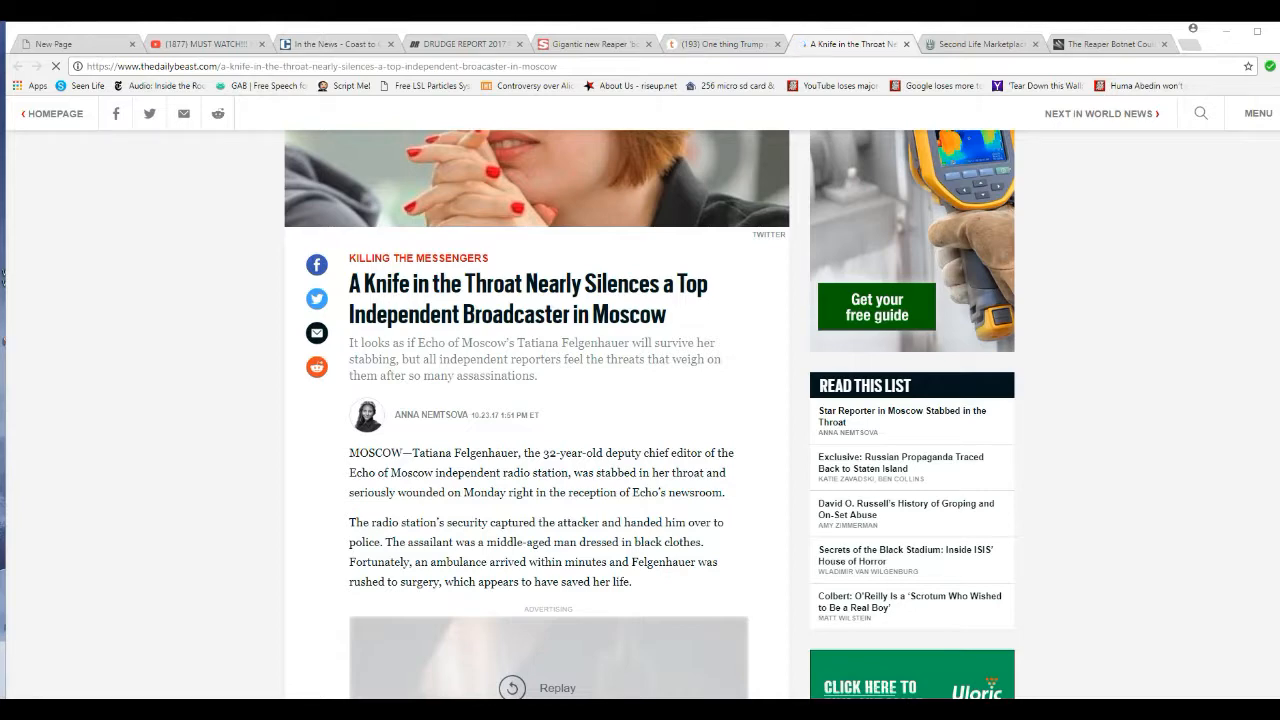
{"action": "scroll", "scroll_direction": "up", "scroll_amount": 3}
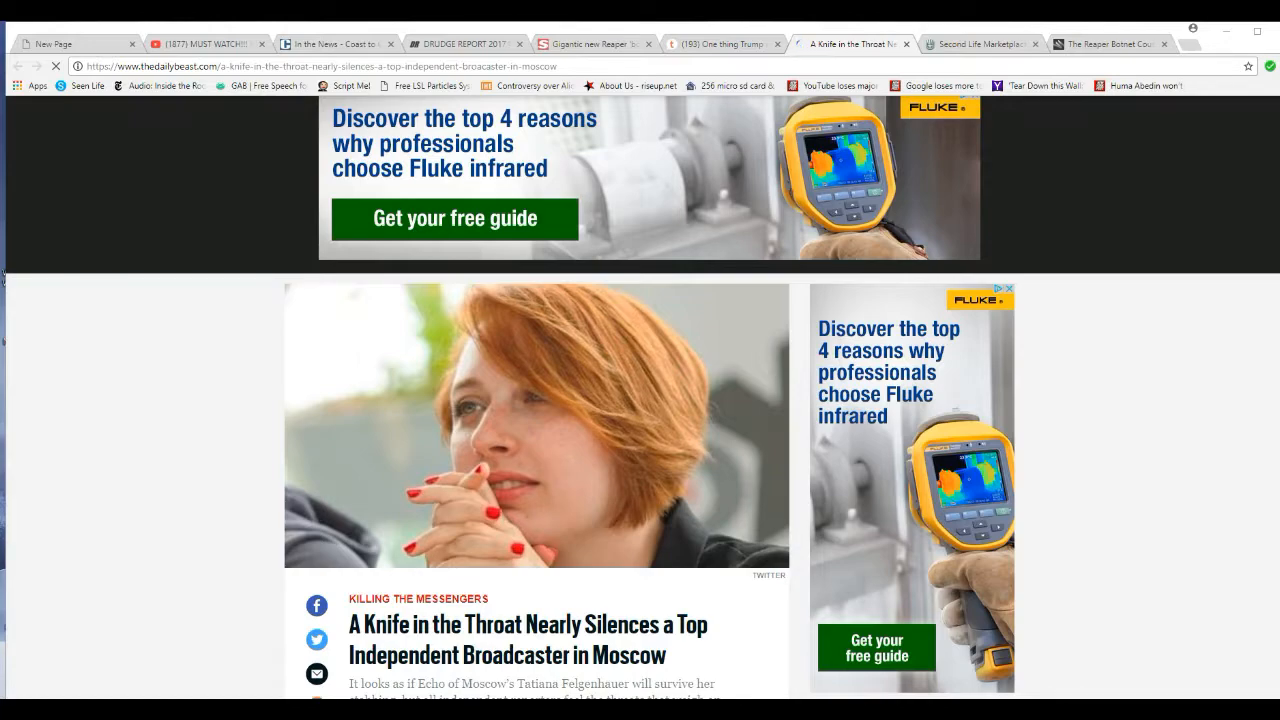
{"action": "scroll", "scroll_direction": "down", "scroll_amount": 3}
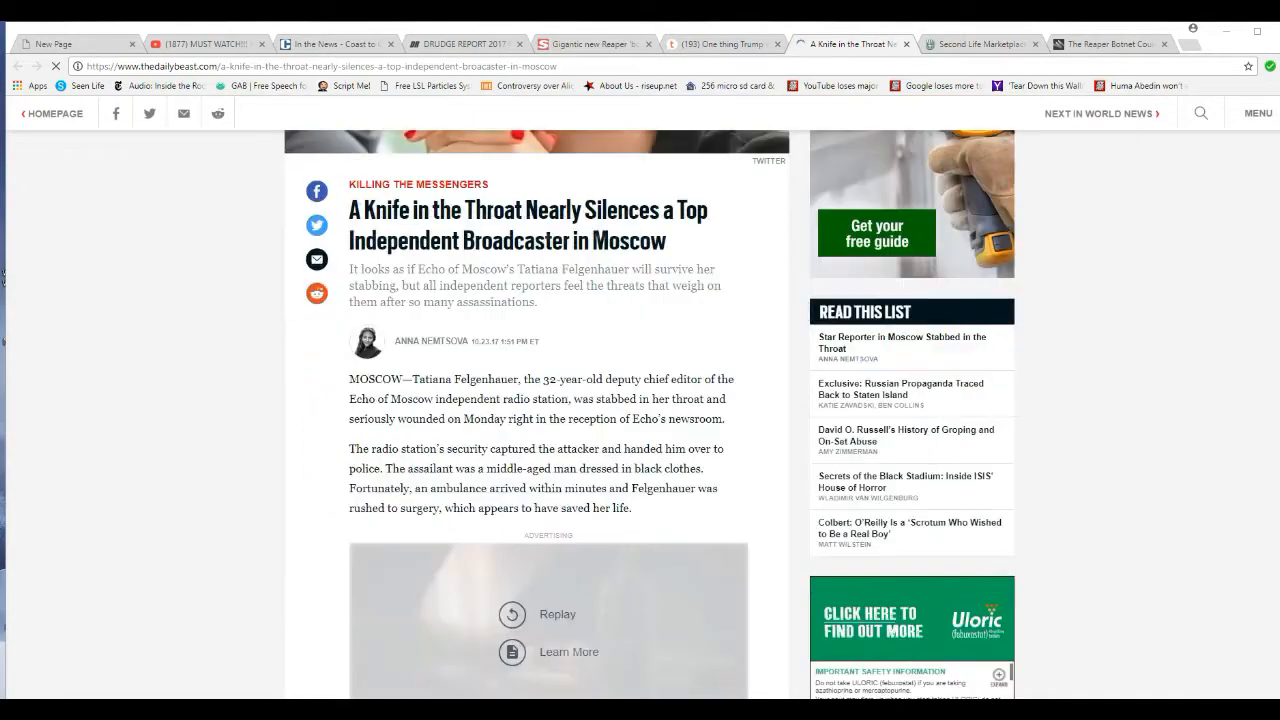
{"action": "scroll", "scroll_direction": "down", "scroll_amount": 3}
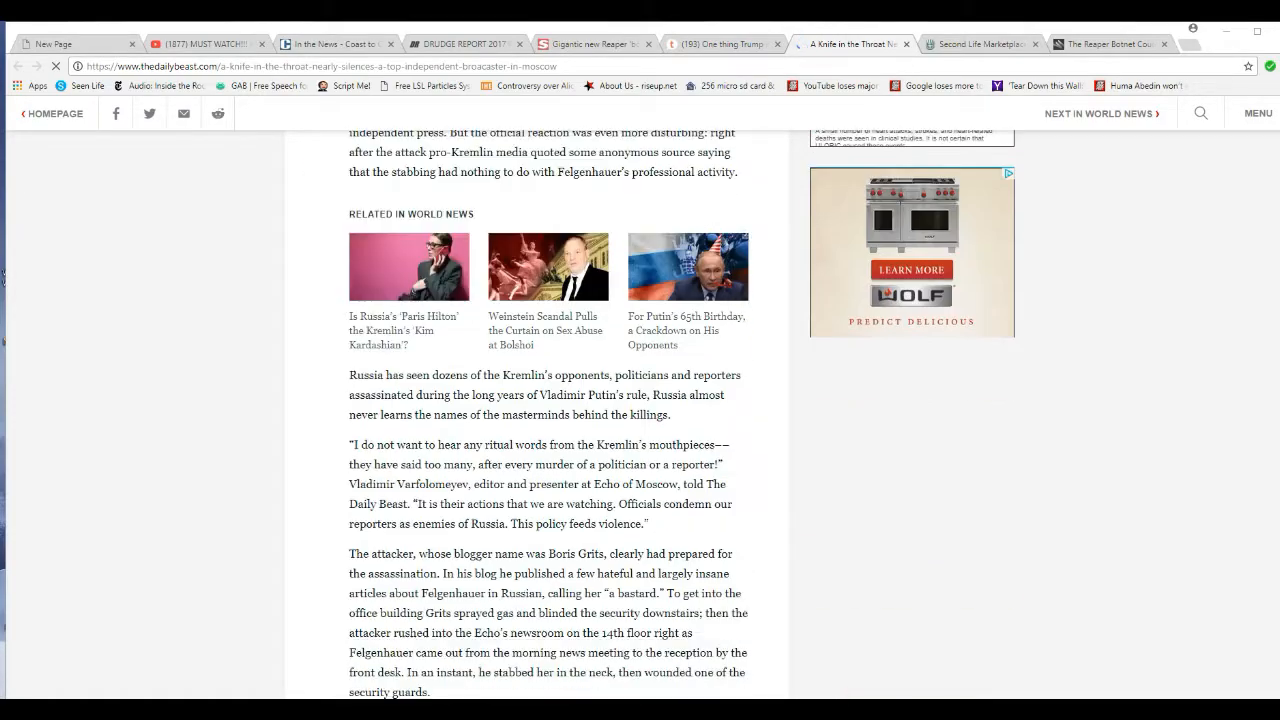
{"action": "scroll", "scroll_direction": "down", "scroll_amount": 3}
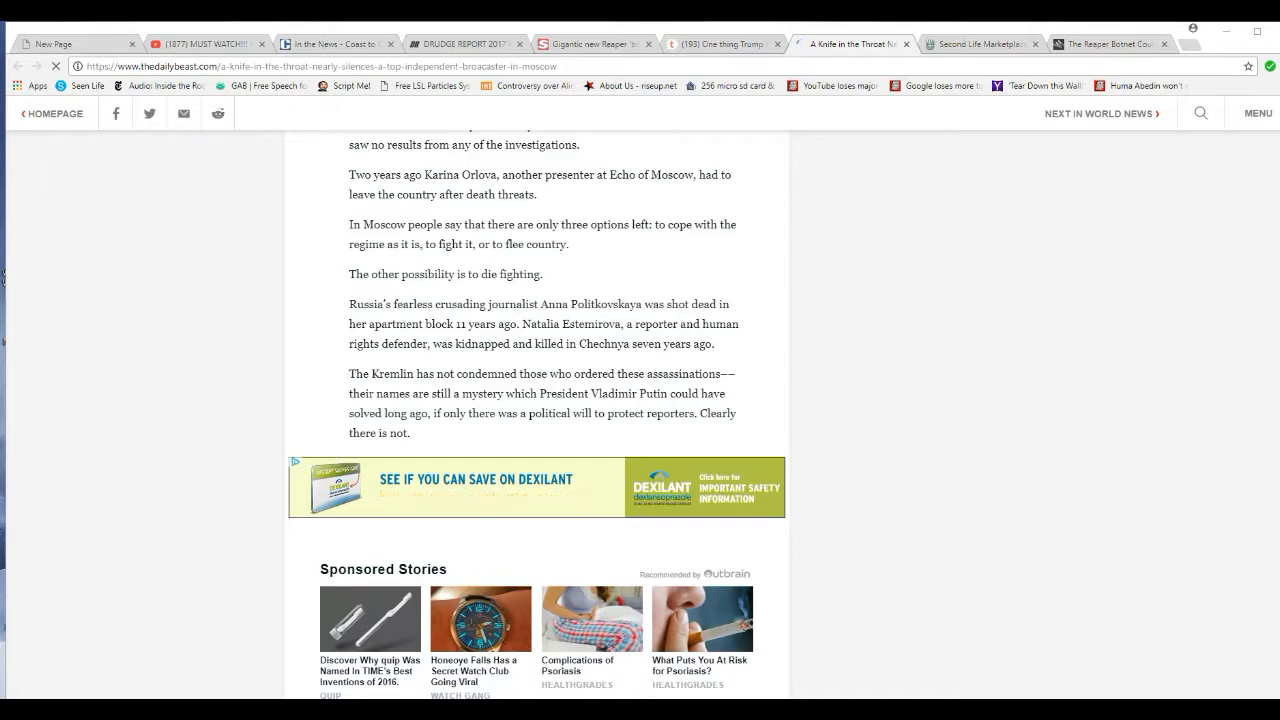
{"action": "scroll", "scroll_direction": "up", "scroll_amount": 3}
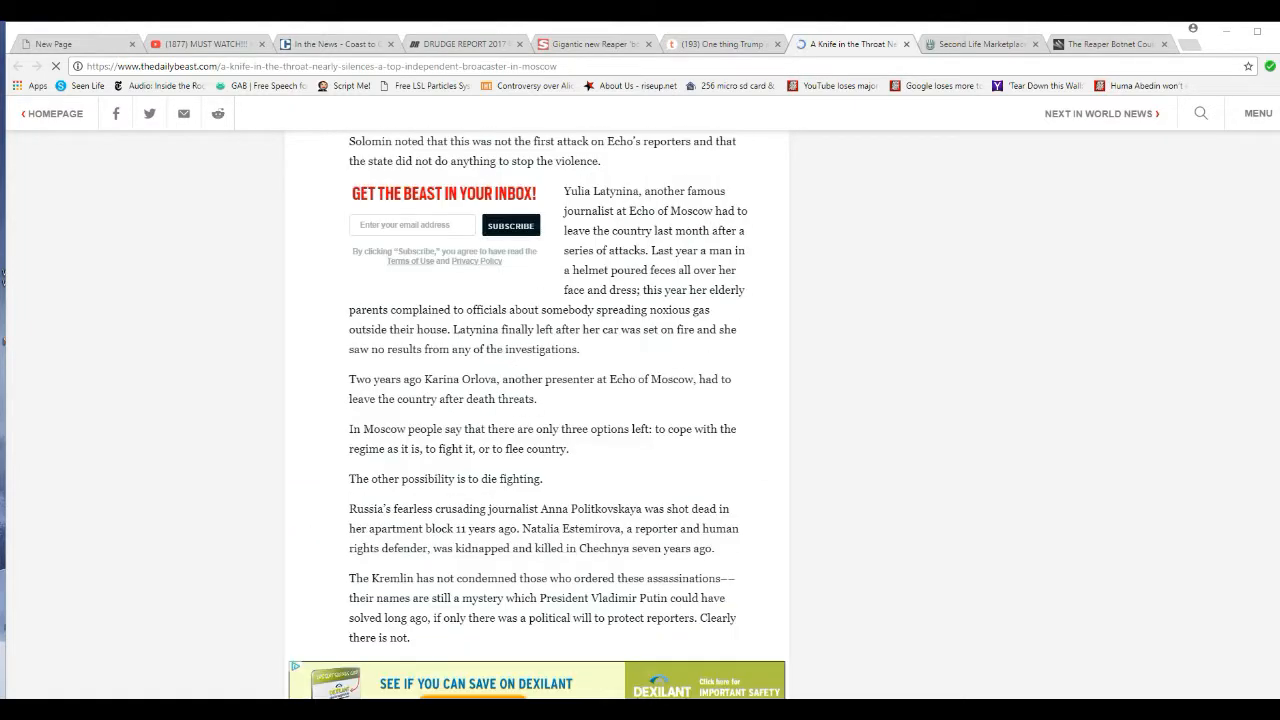